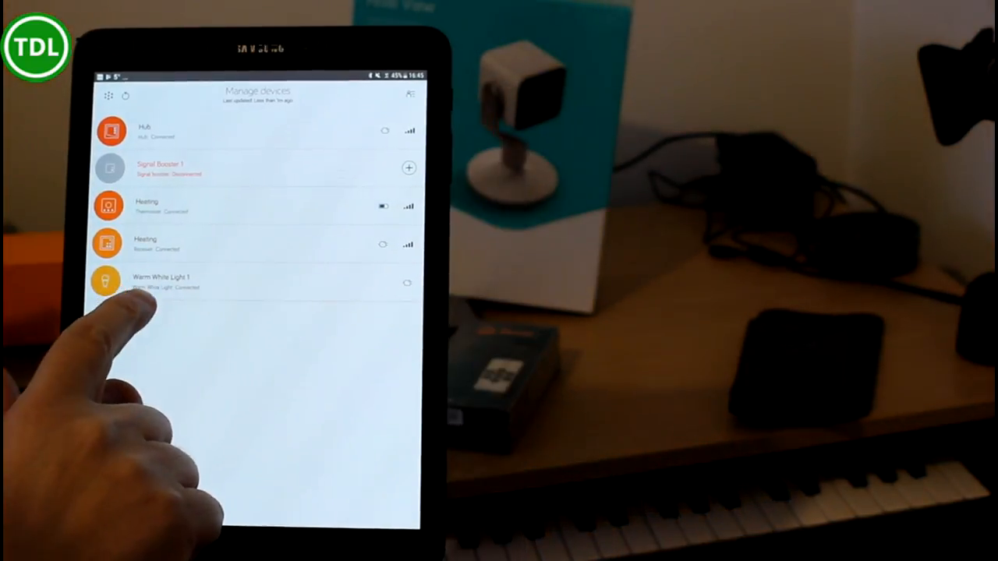
# Step: Open the Warm White Light 1 control page with its brightness dial
pyautogui.click(162, 280)
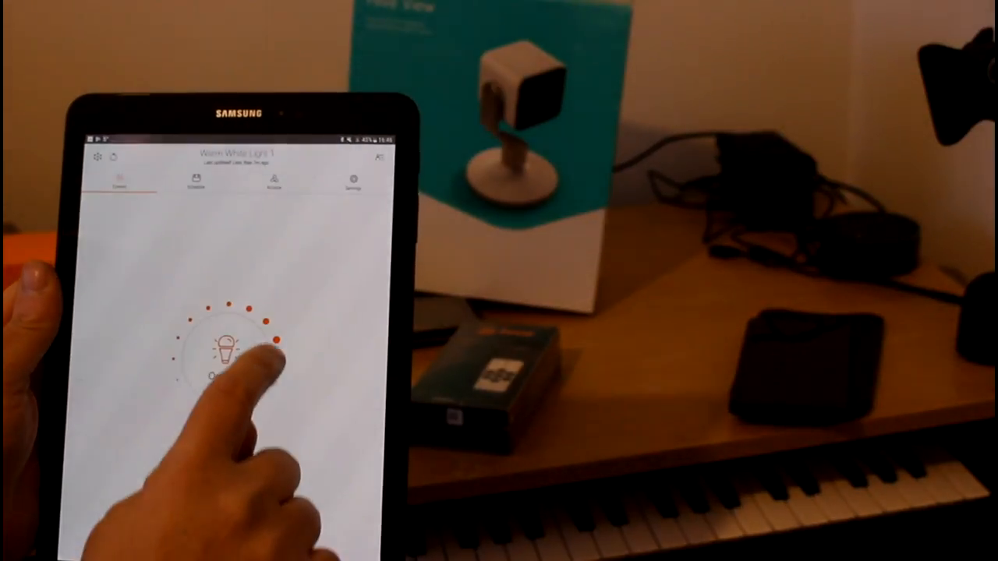
# Step: Set Warm White Light 1's brightness by selecting a dot on the ring
pyautogui.click(197, 184)
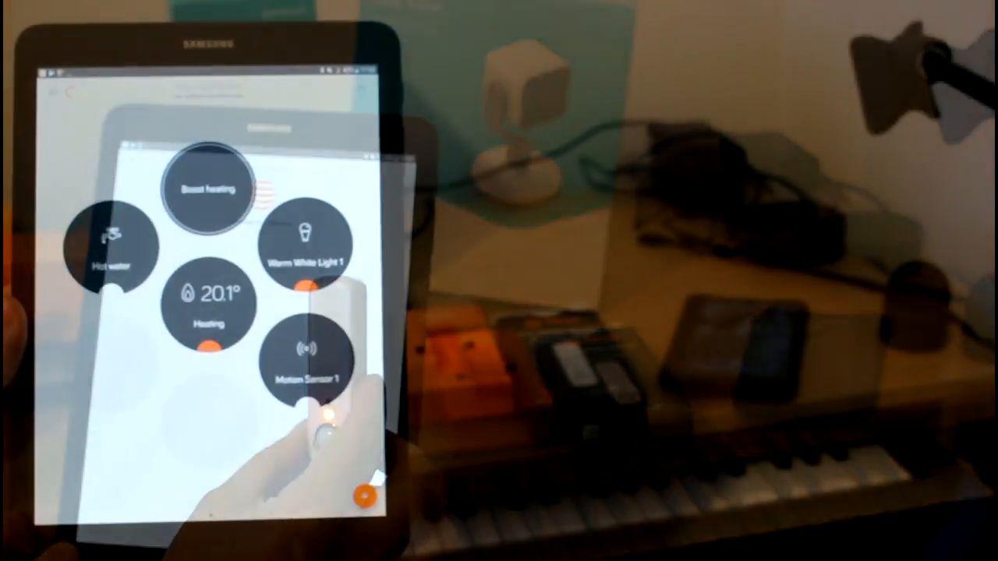
# Step: Open the Motion Sensor 1 bubble on the honeycomb dashboard
pyautogui.click(310, 362)
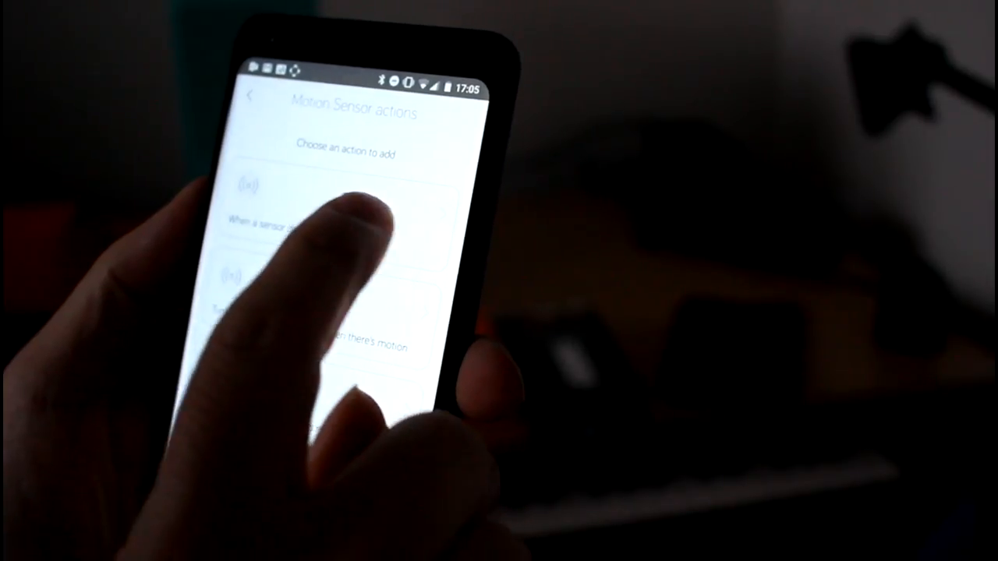
# Step: Choose the 'When a sensor detects motion' action and continue to its setup
pyautogui.click(312, 218)
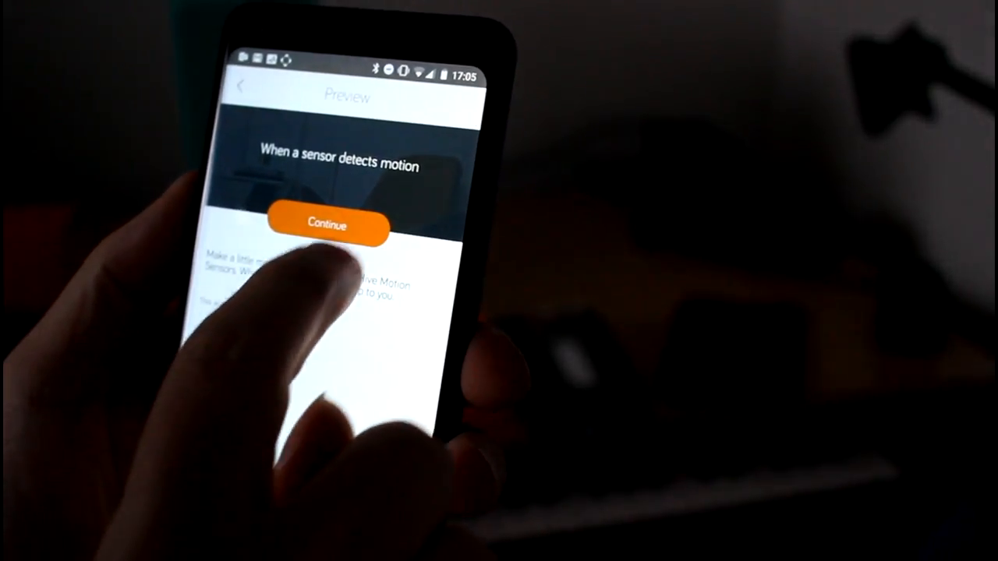
pyautogui.click(327, 225)
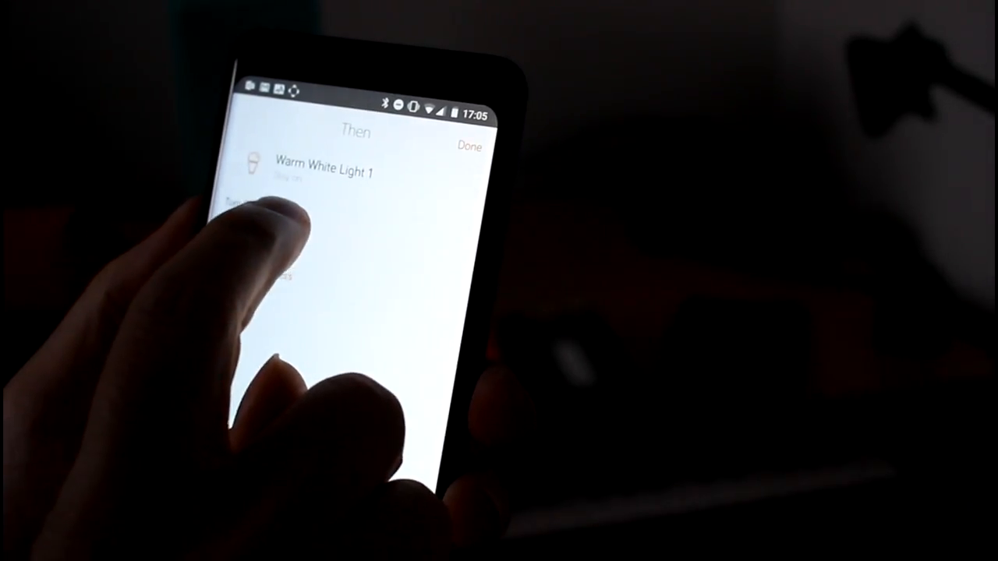